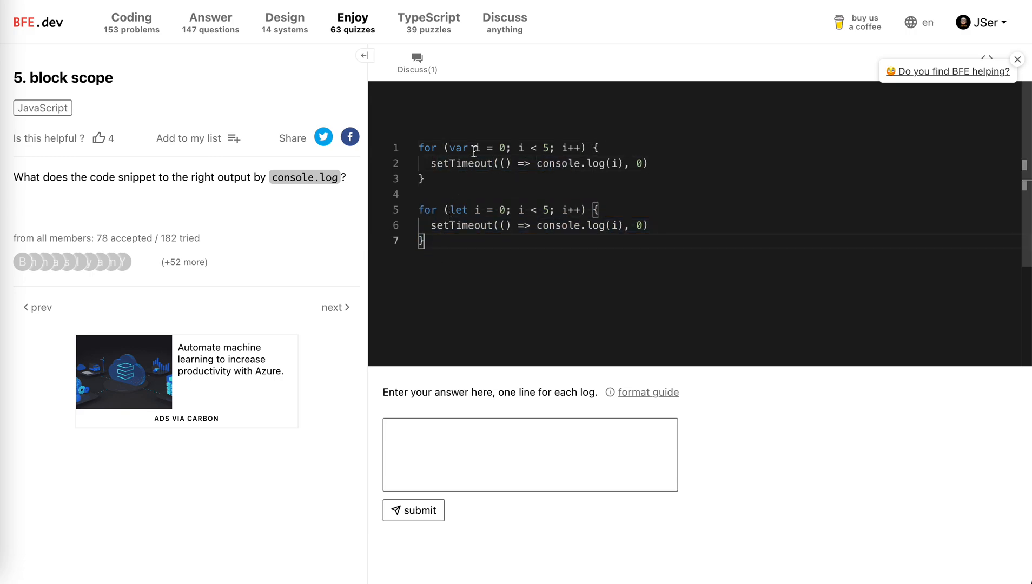
pyautogui.moveTo(457, 210)
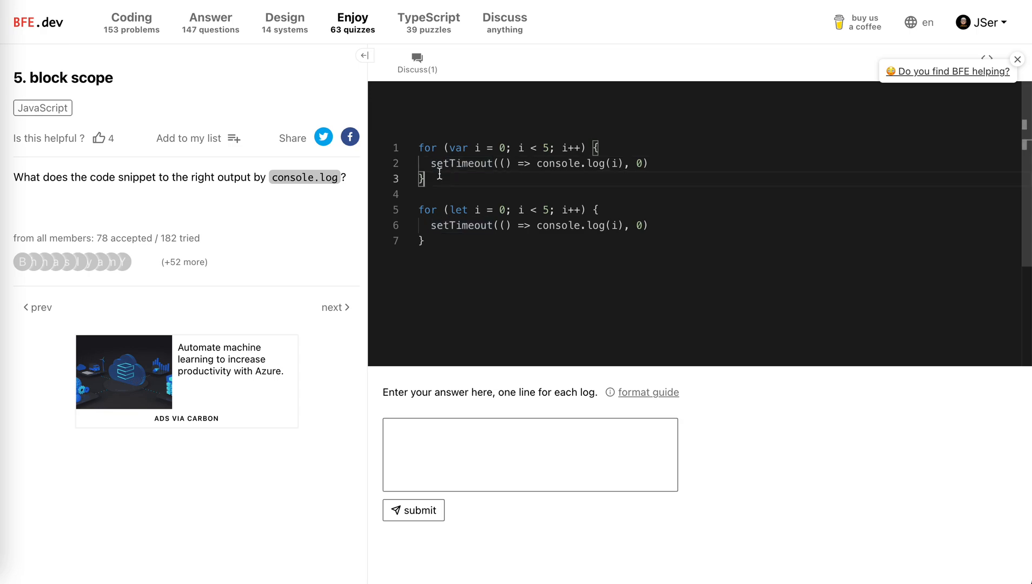
# - Trace the var loop's setTimeout callback, then enter 5 on five lines as its output
pyautogui.moveTo(417, 147); pyautogui.dragTo(505, 147)
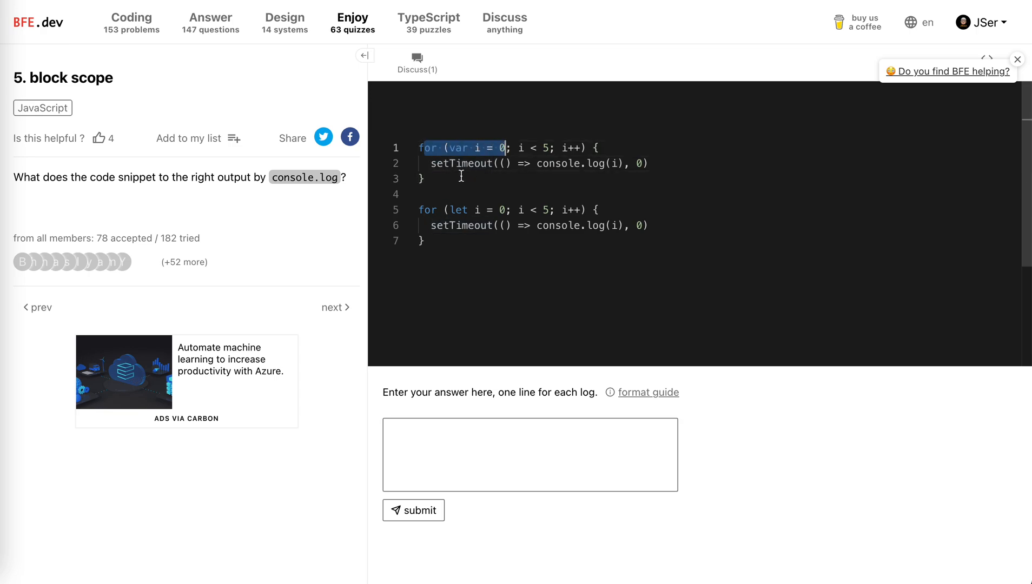
pyautogui.moveTo(474, 163)
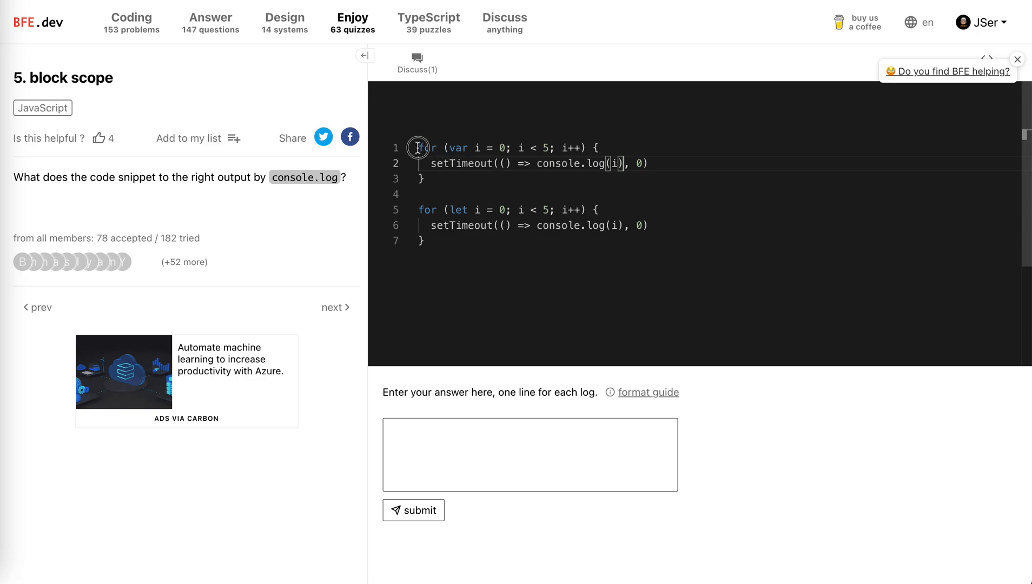
pyautogui.moveTo(510, 164); pyautogui.dragTo(605, 163)
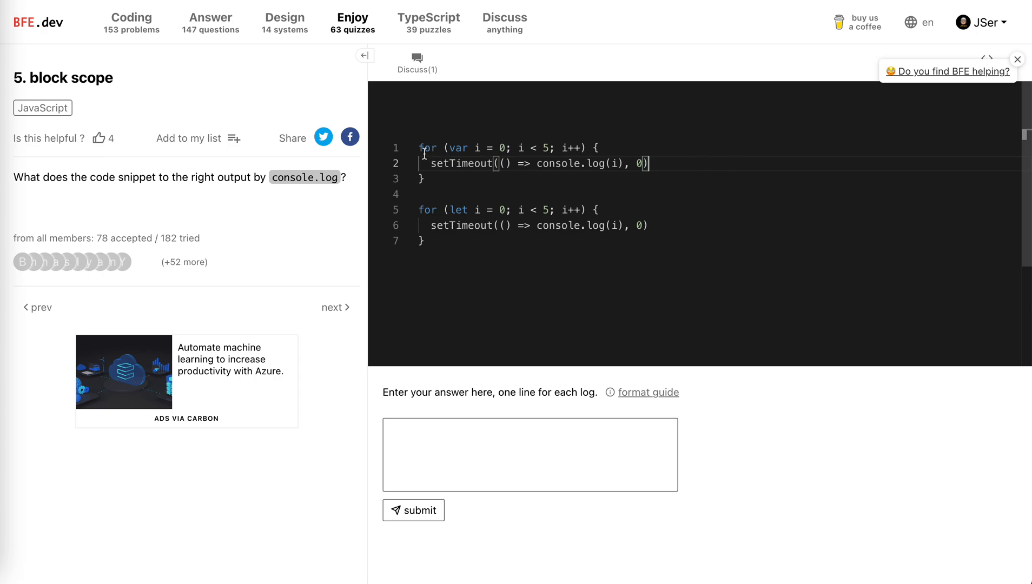
pyautogui.moveTo(418, 147); pyautogui.dragTo(600, 147)
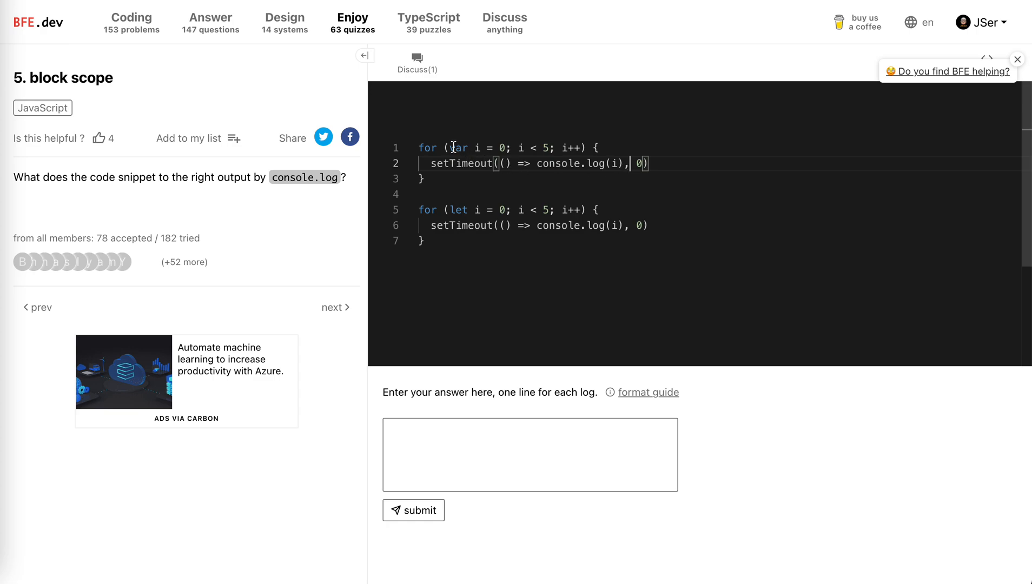
pyautogui.doubleClick(476, 148)
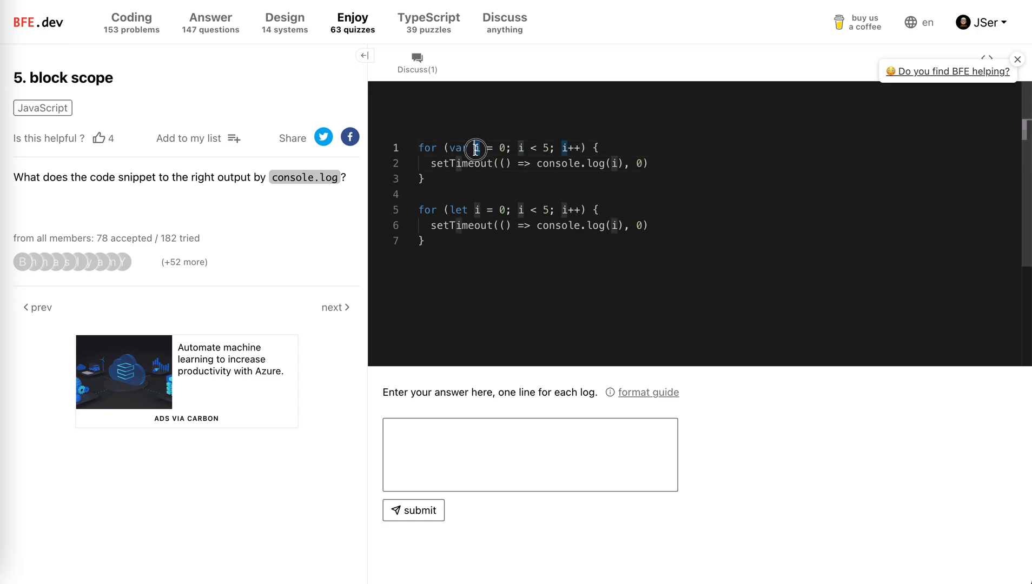
pyautogui.moveTo(477, 148)
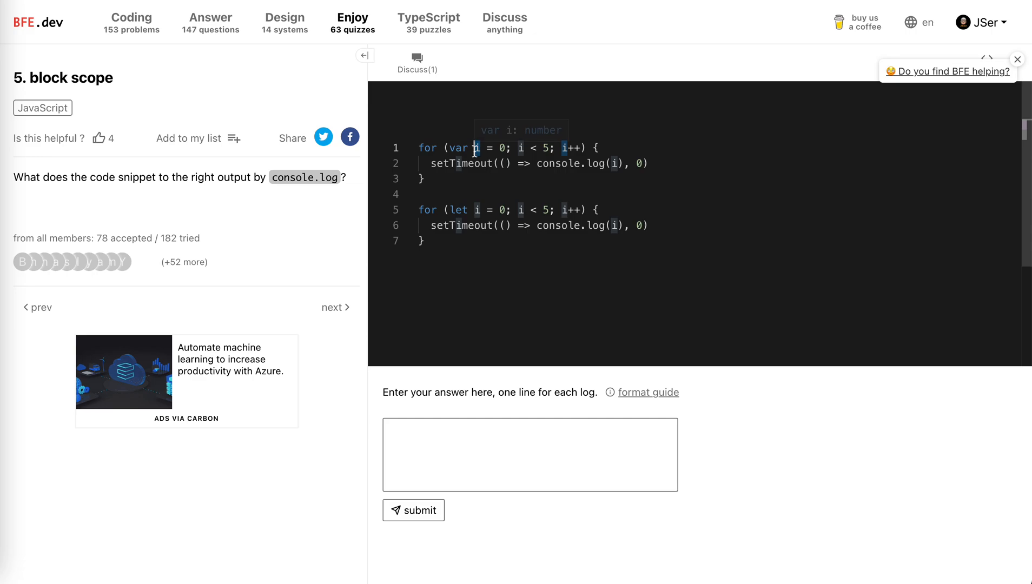
pyautogui.moveTo(443, 152)
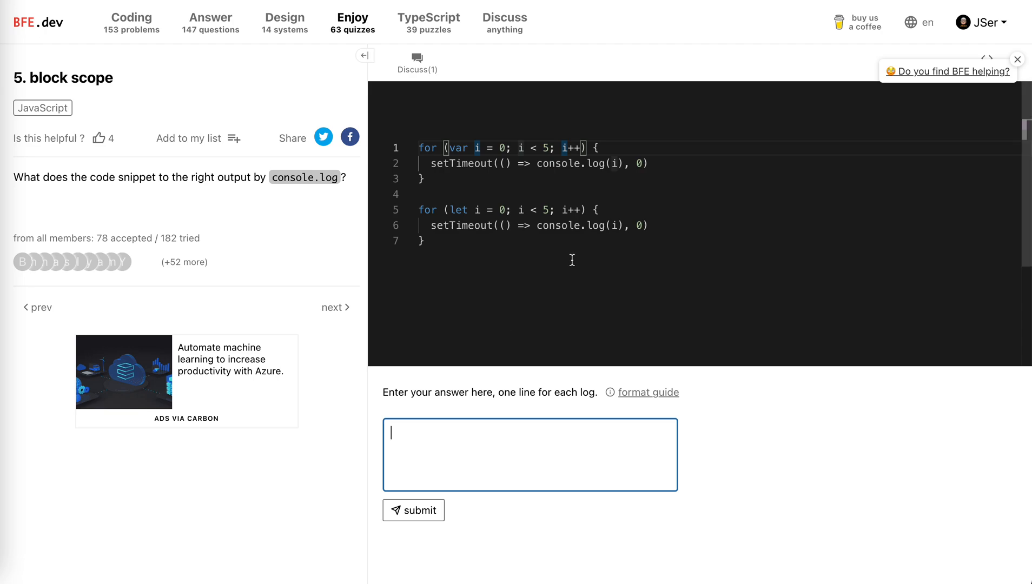
pyautogui.moveTo(530, 148)
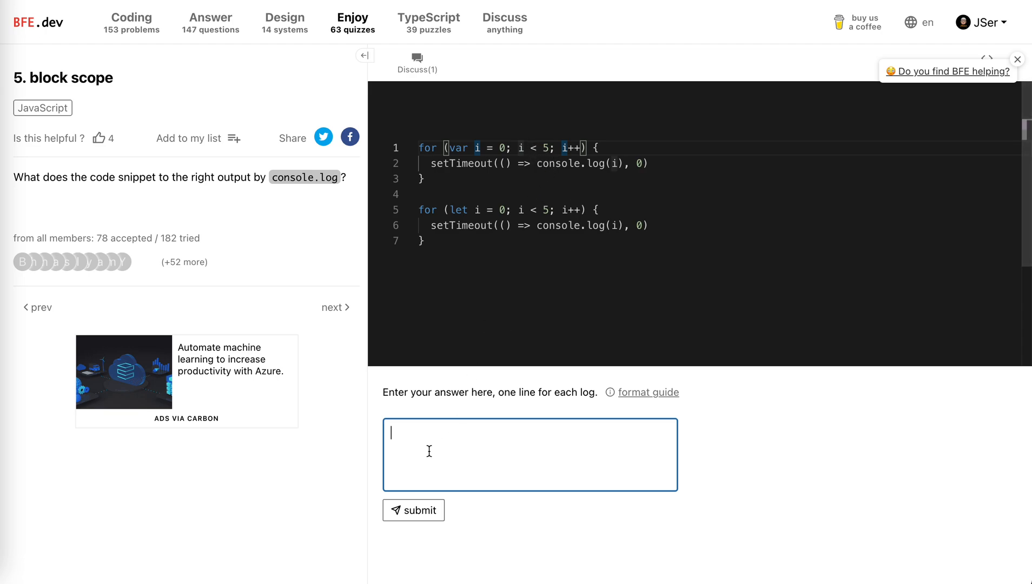
pyautogui.write('5')
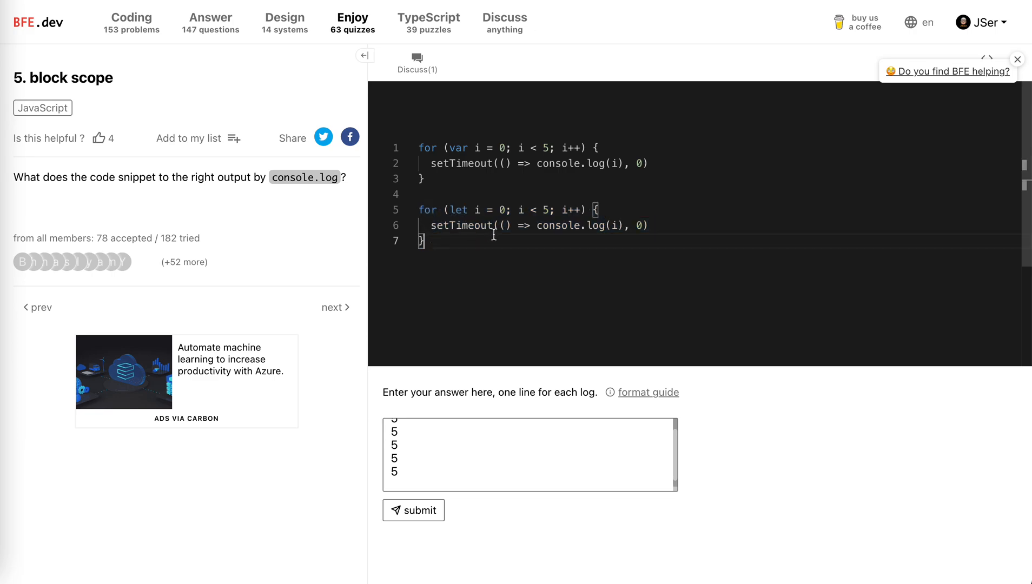
# - Check the let loop variable, then submit the answer with 0–4 after the 5s
pyautogui.moveTo(507, 225); pyautogui.dragTo(604, 225)
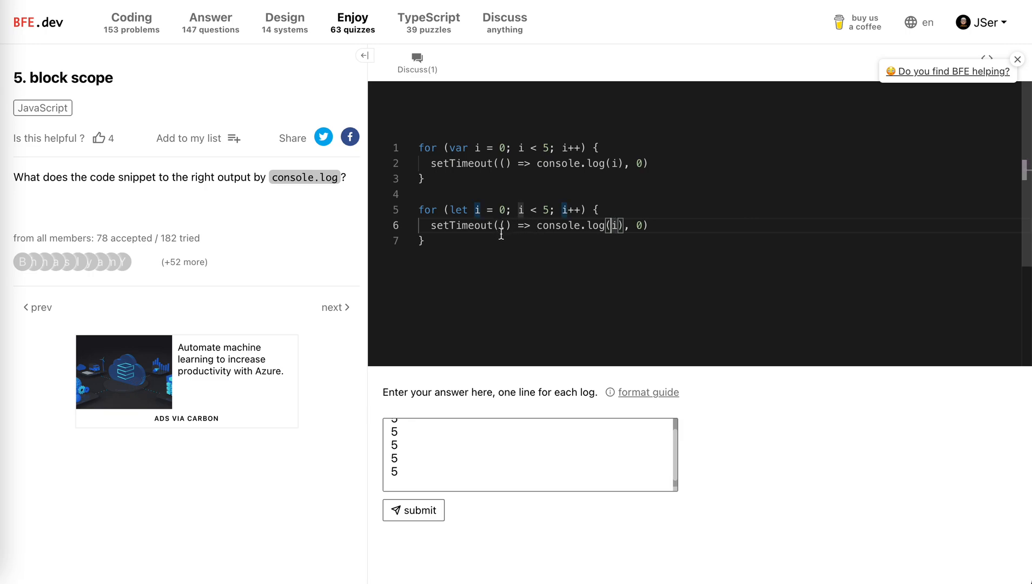
pyautogui.moveTo(478, 210)
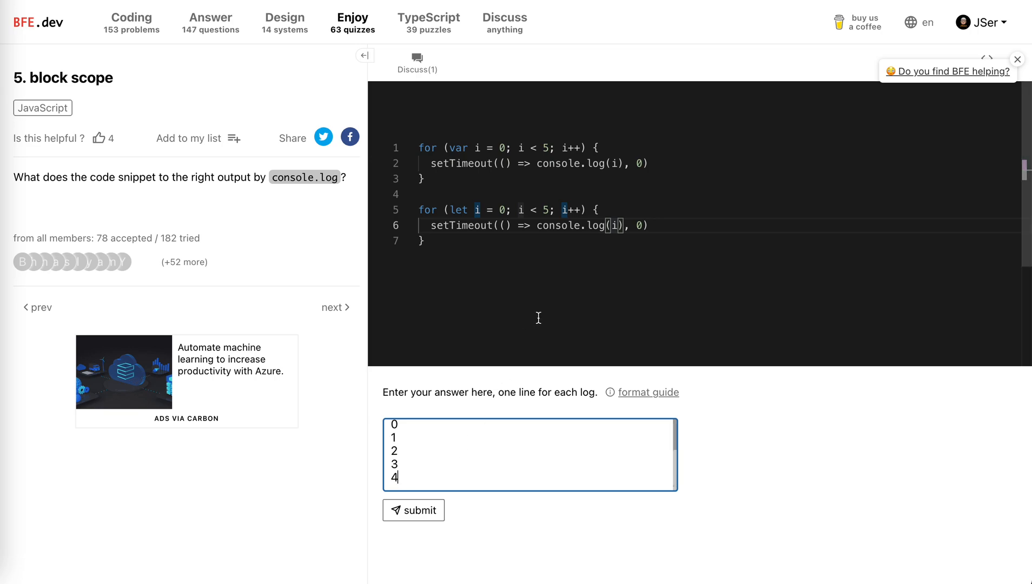
pyautogui.click(414, 510)
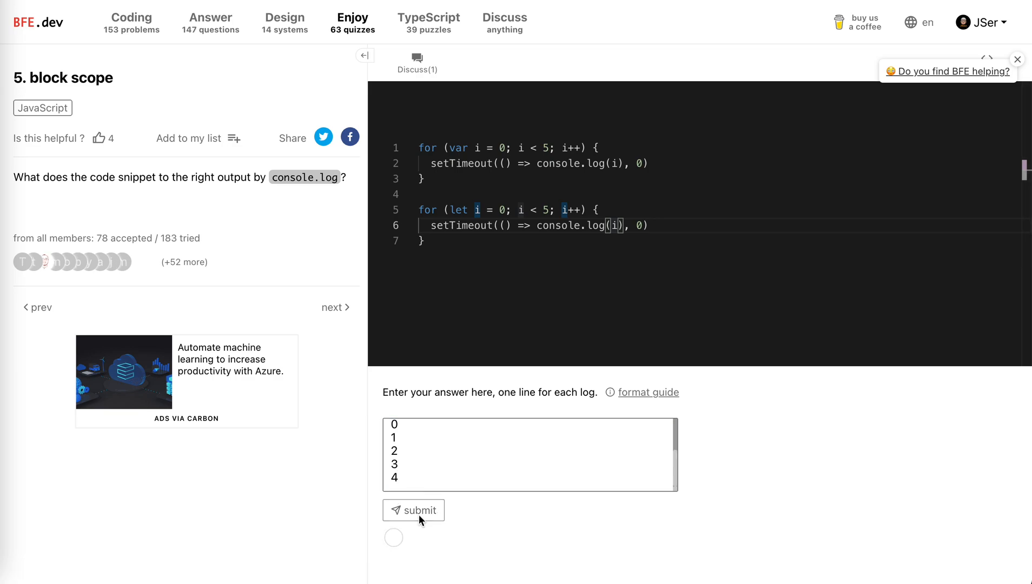
pyautogui.click(414, 510)
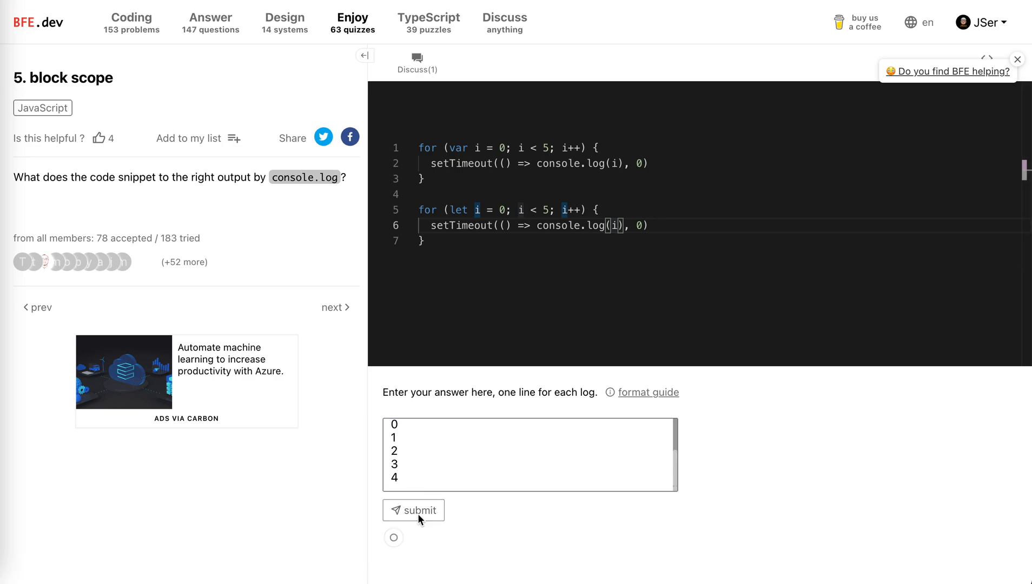
pyautogui.click(414, 511)
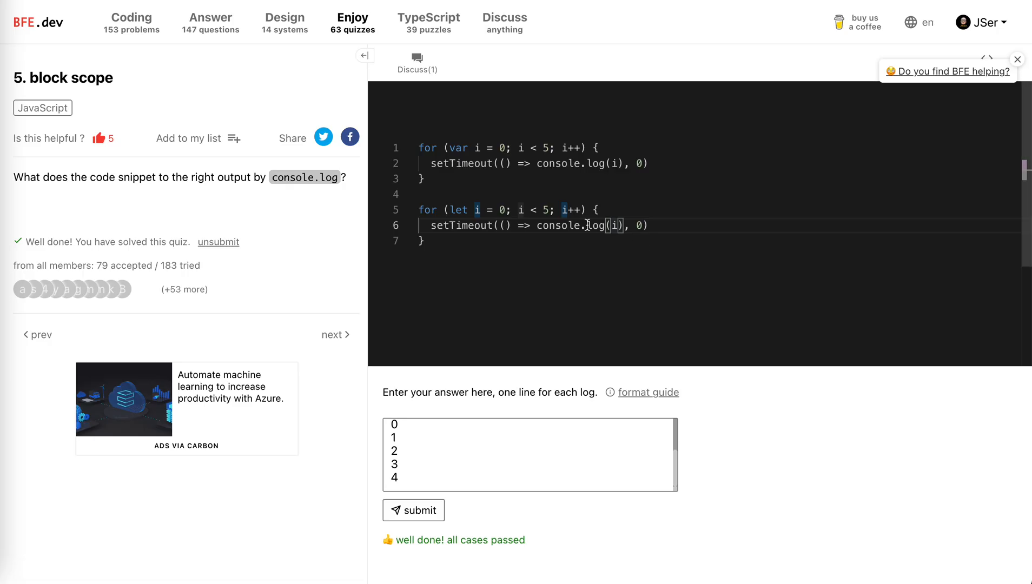
pyautogui.moveTo(556, 226)
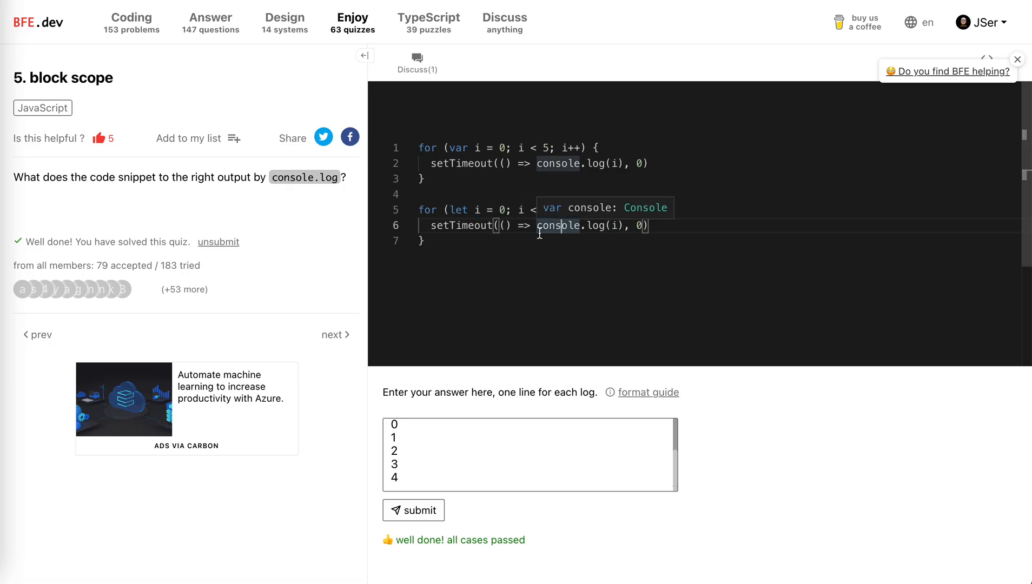
pyautogui.moveTo(446, 148)
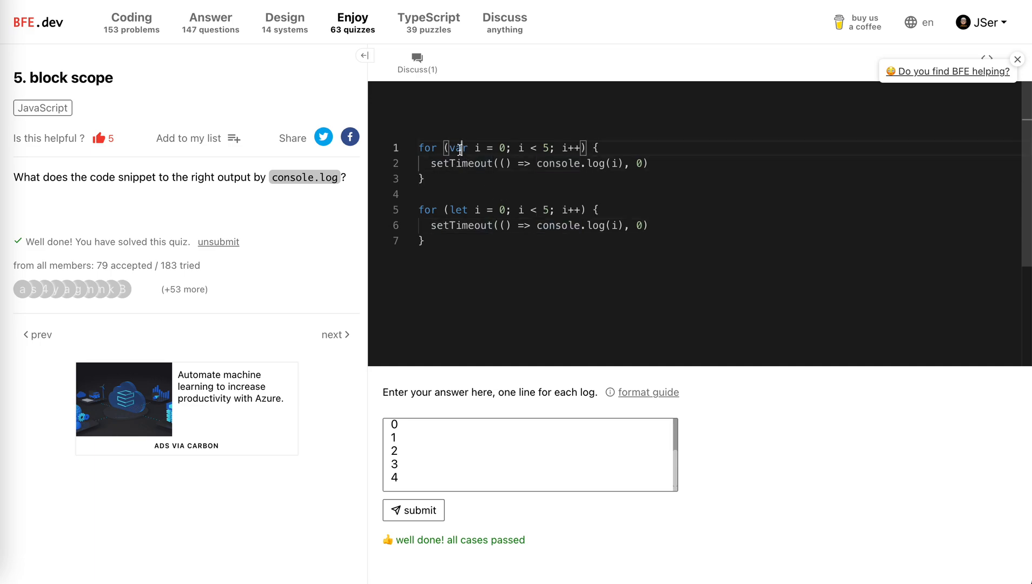
pyautogui.moveTo(538, 190)
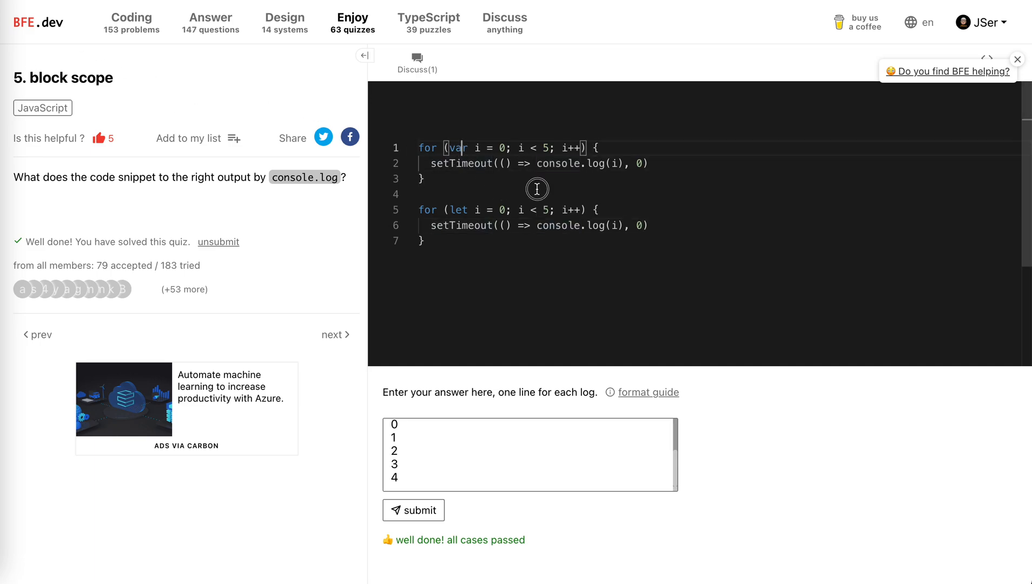
pyautogui.doubleClick(456, 147)
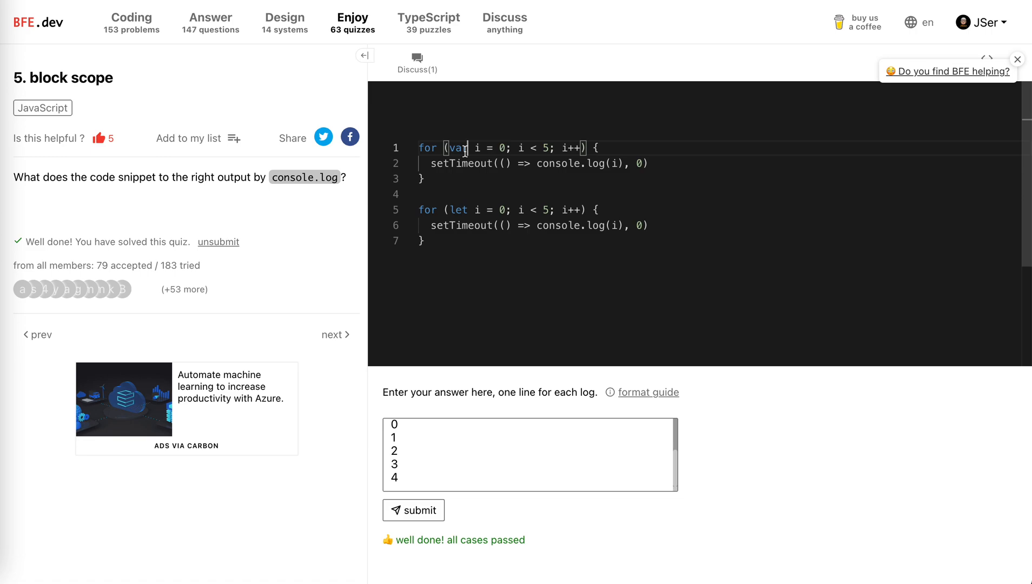
pyautogui.moveTo(461, 202)
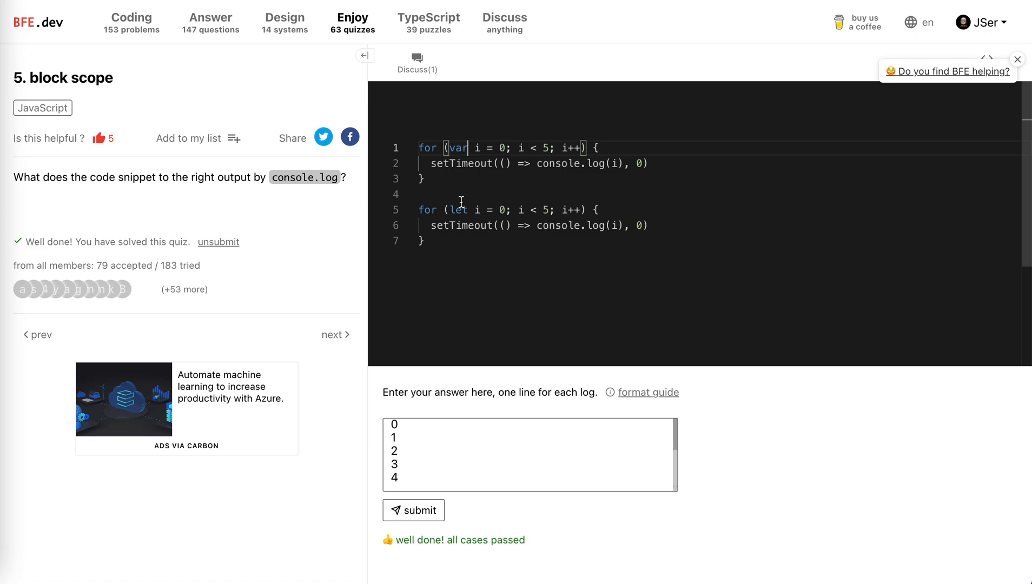